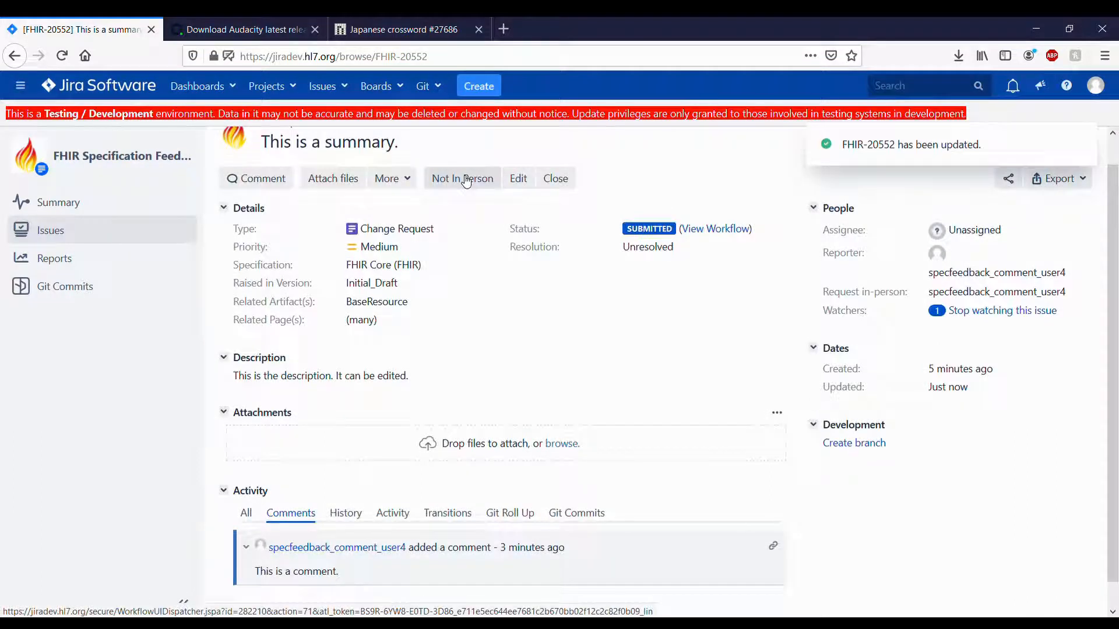
Step: Mark issue FHIR-20552 as 'Not In Person' so the reporter's in-person request is withdrawn
click(461, 177)
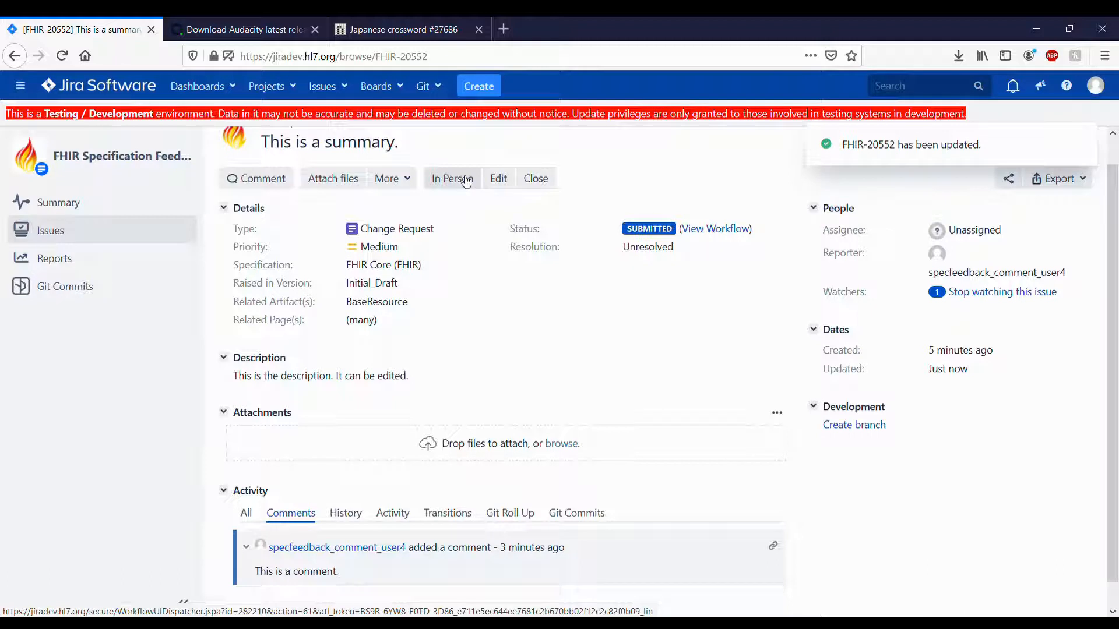